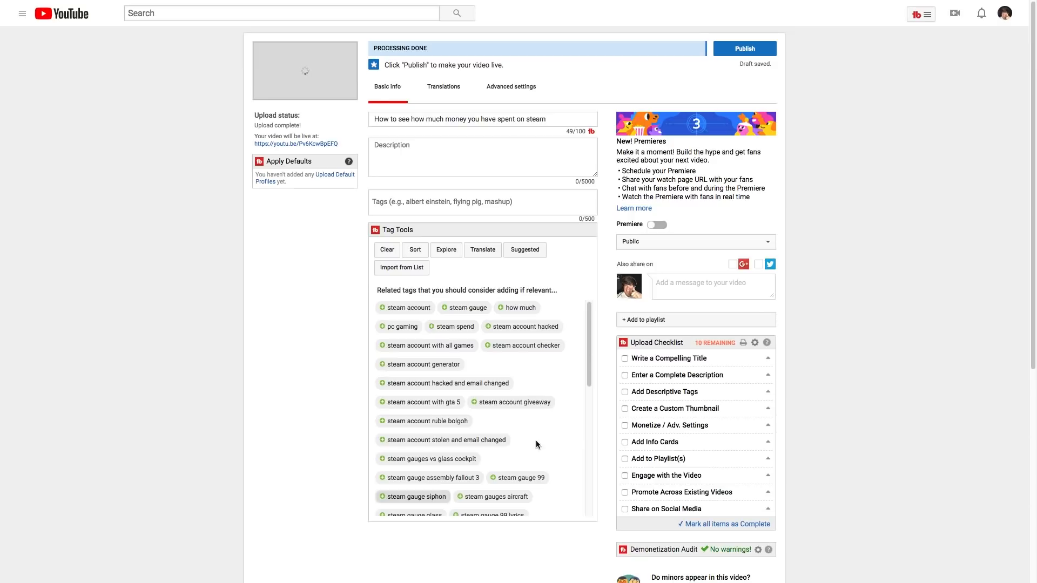
mouse_move(829, 74)
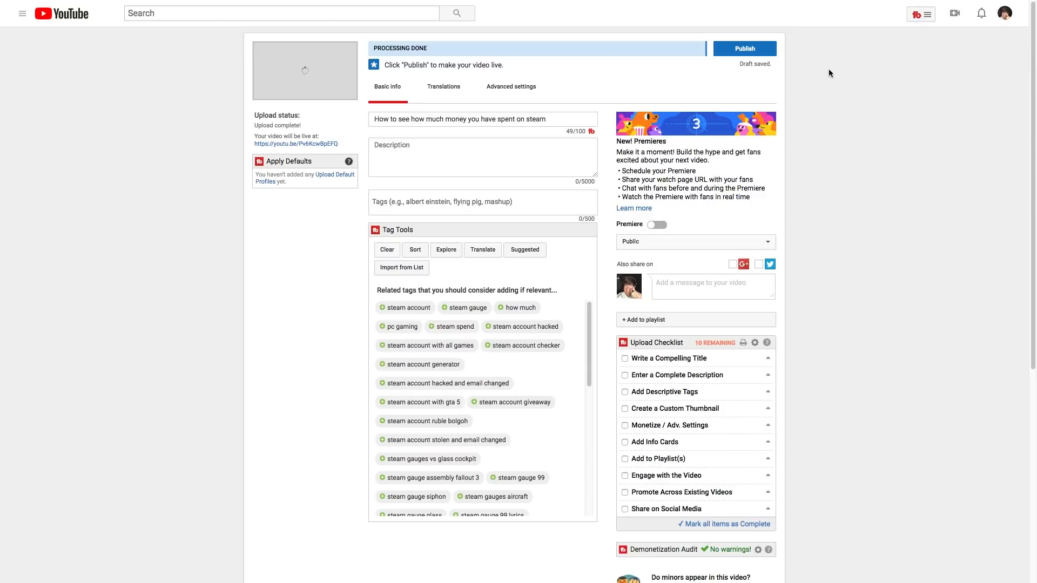
Turn the upload into a Premiere with Scheduled visibility, defaulting to Jan 3, 2019 at 10:30 AM
click(954, 13)
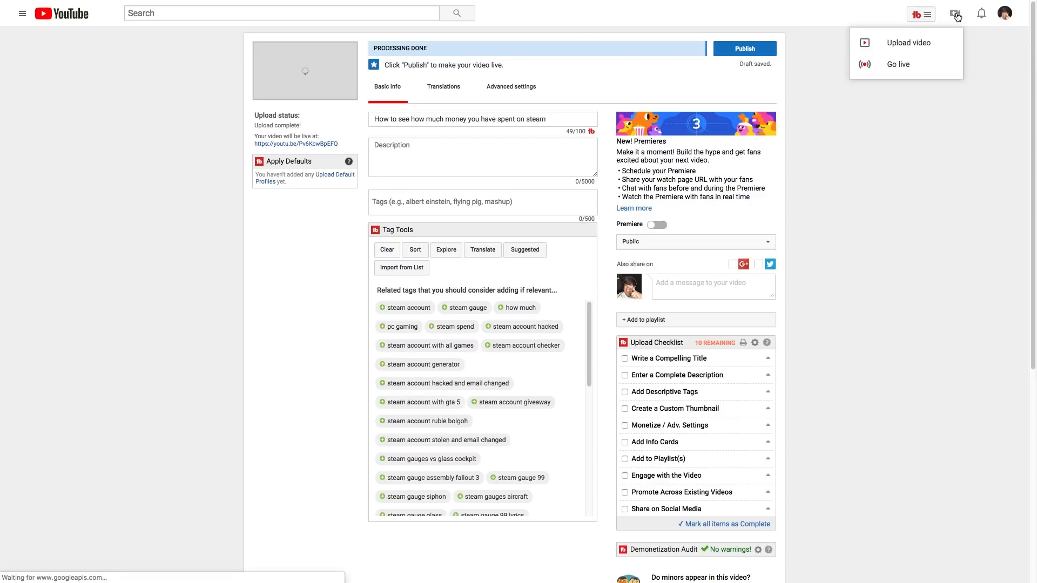
mouse_move(856, 183)
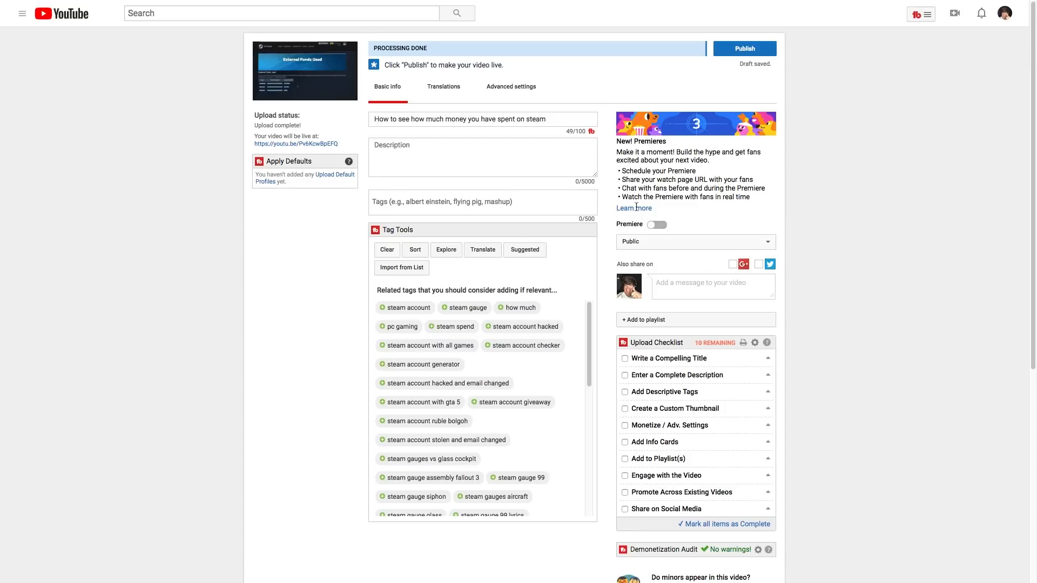
mouse_move(665, 213)
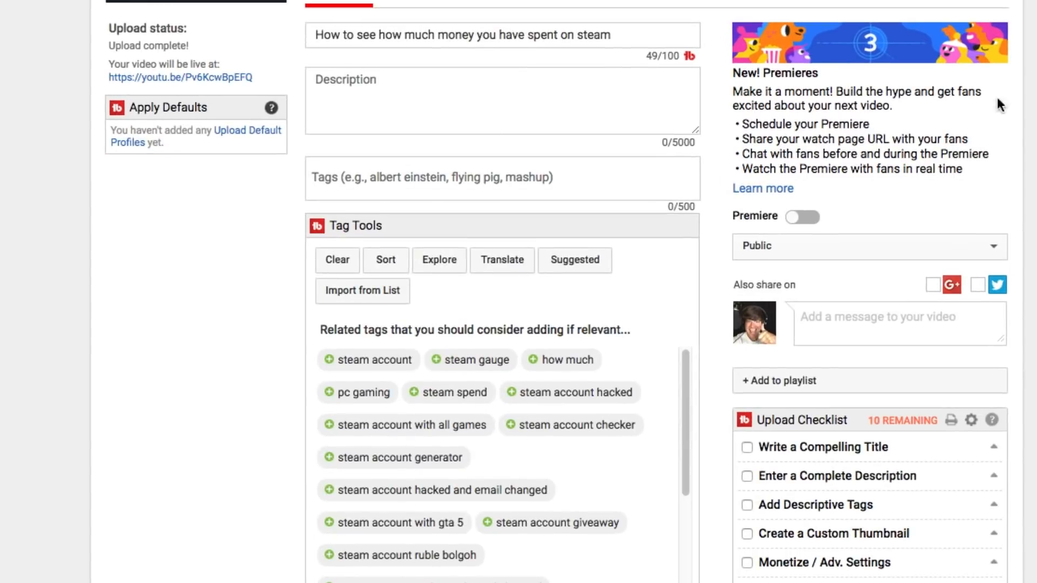
mouse_move(785, 55)
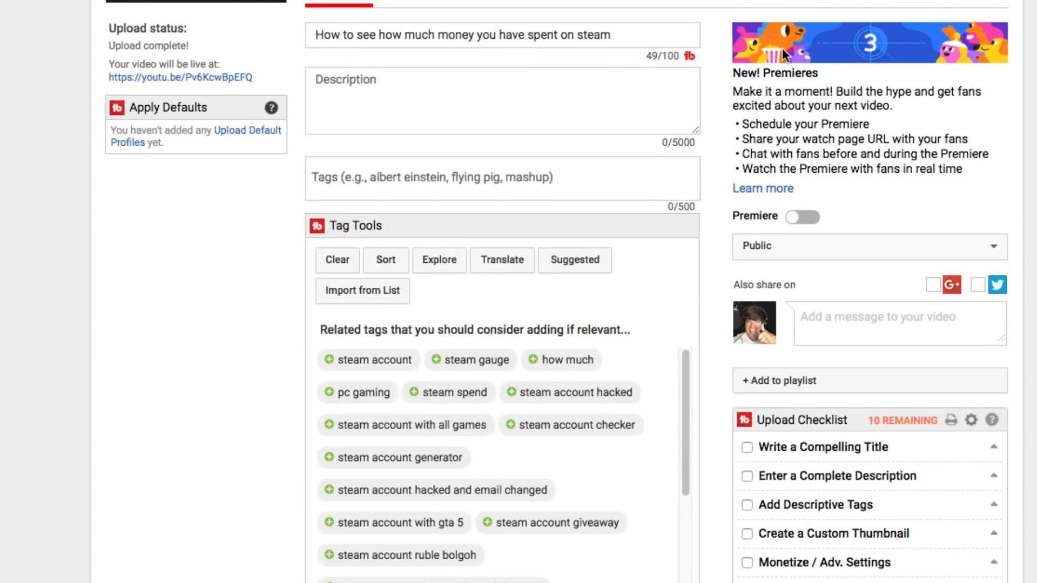
mouse_move(803, 225)
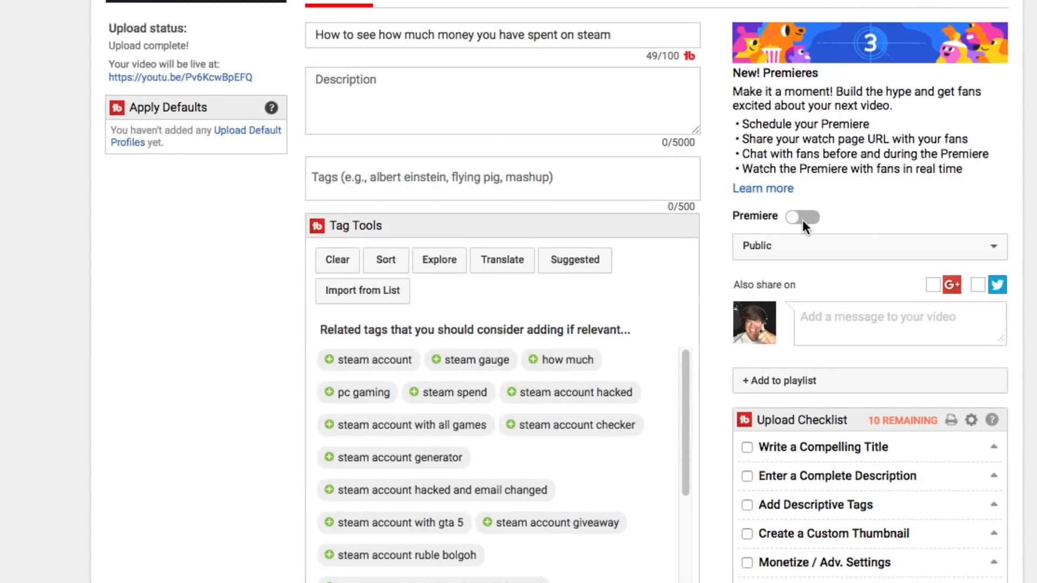
click(801, 217)
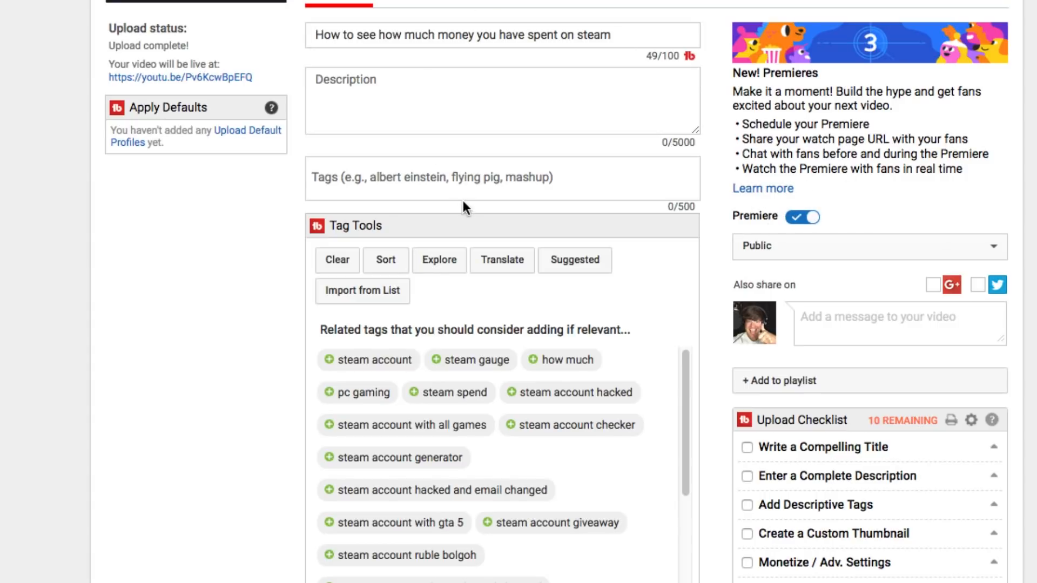
mouse_move(442, 150)
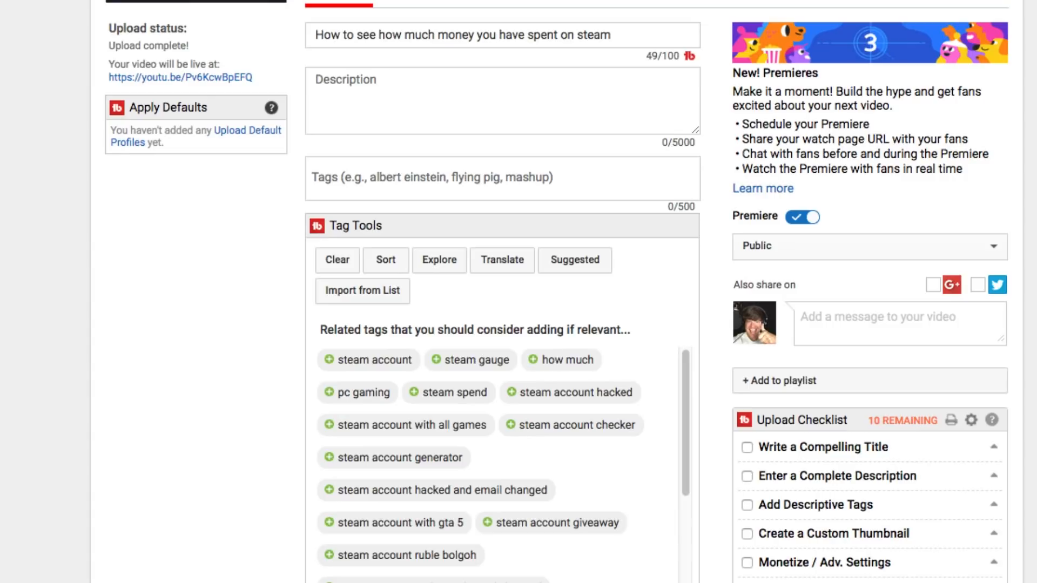
mouse_move(784, 258)
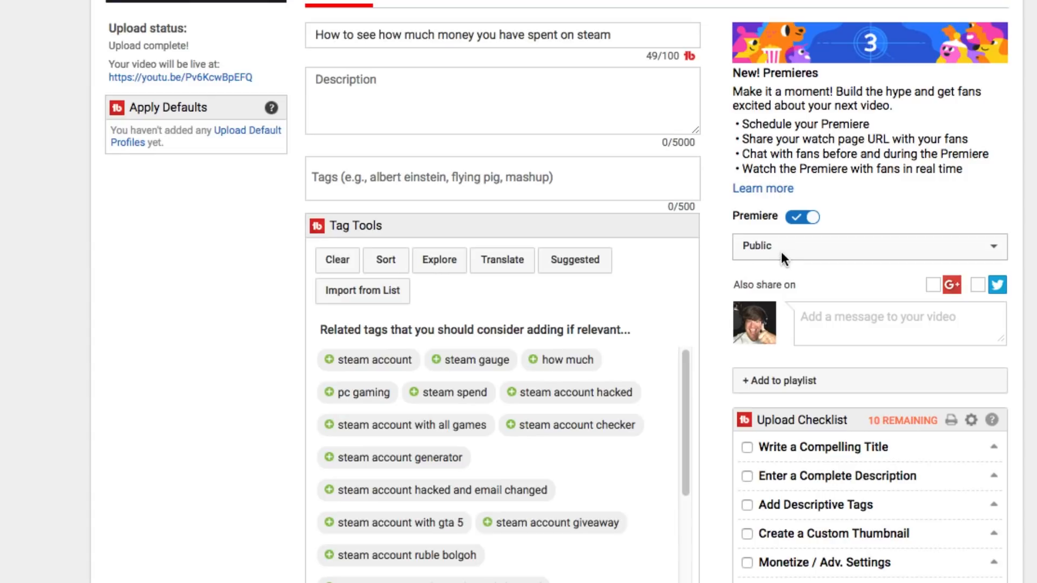
click(867, 246)
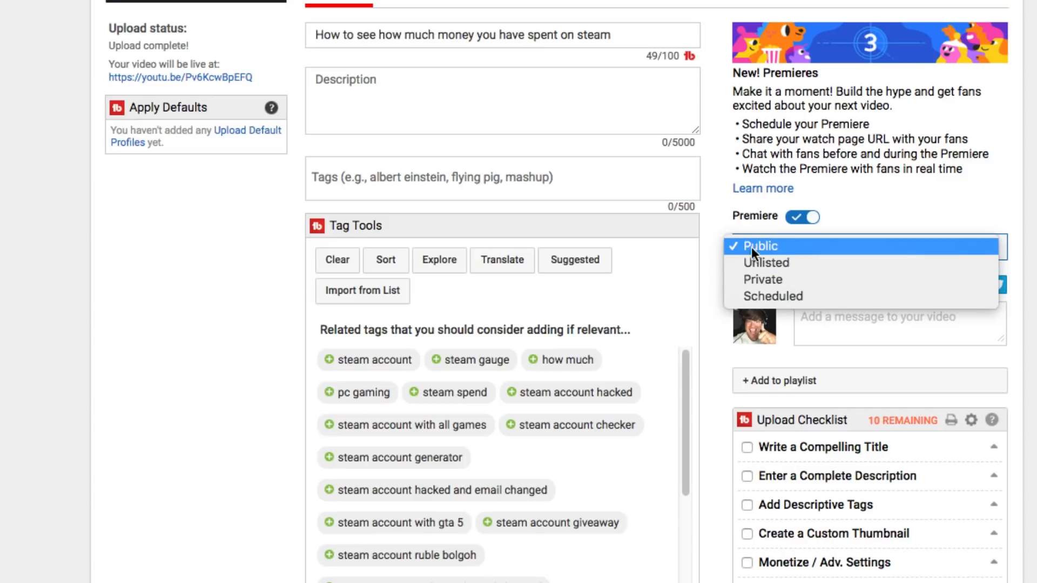
mouse_move(771, 295)
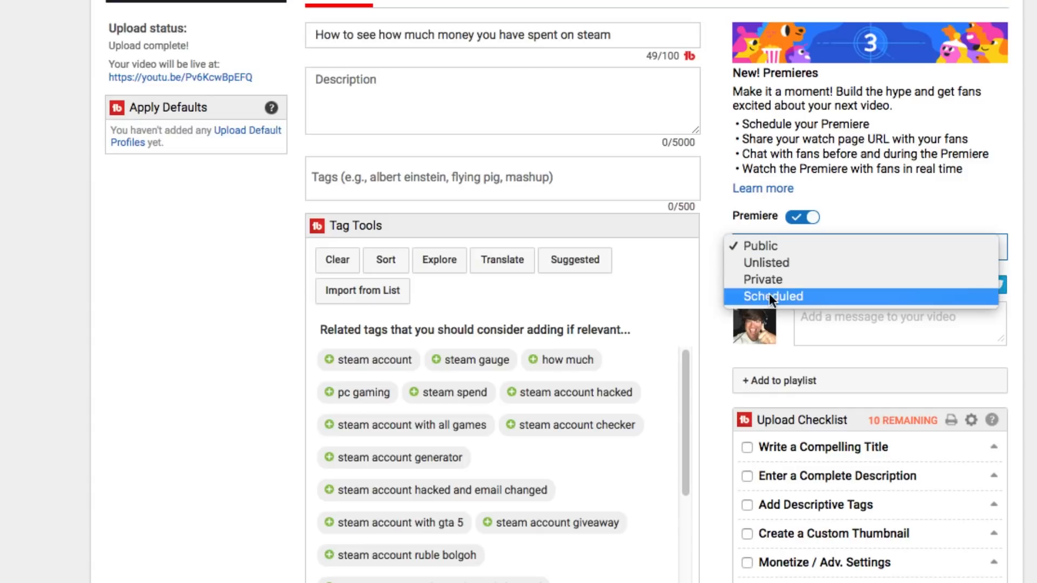
click(771, 296)
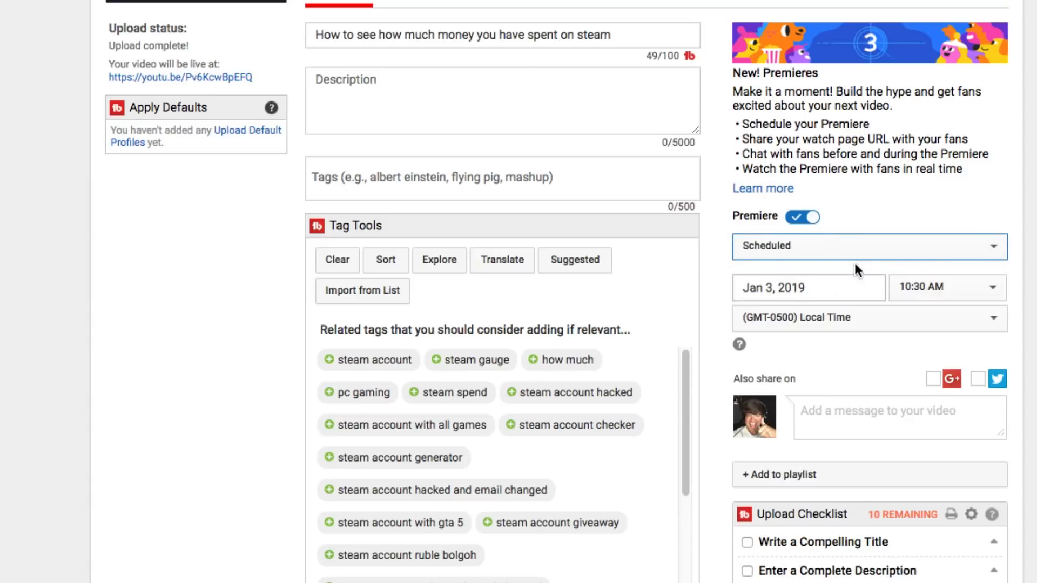
mouse_move(849, 261)
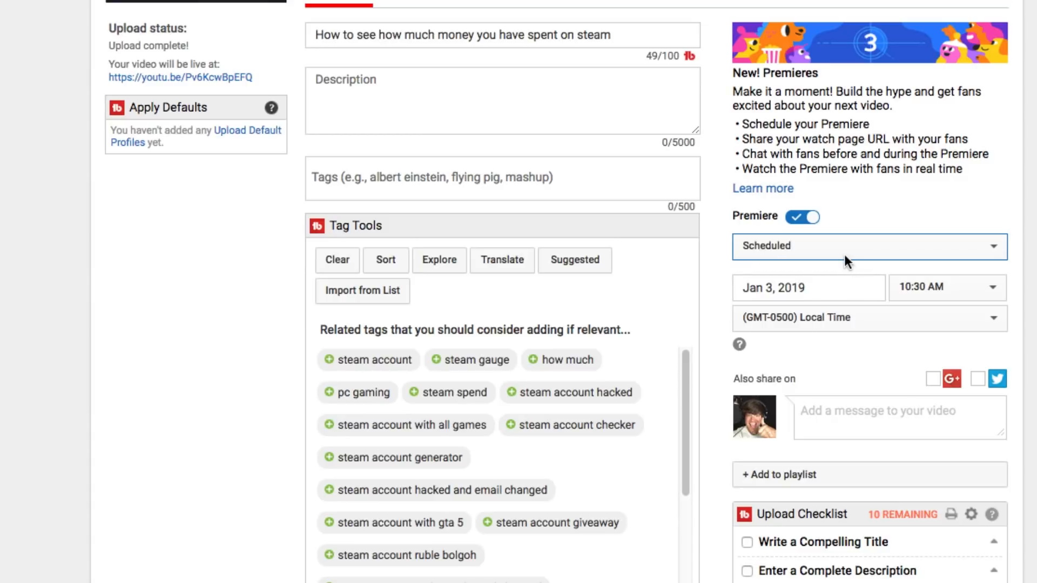
mouse_move(847, 260)
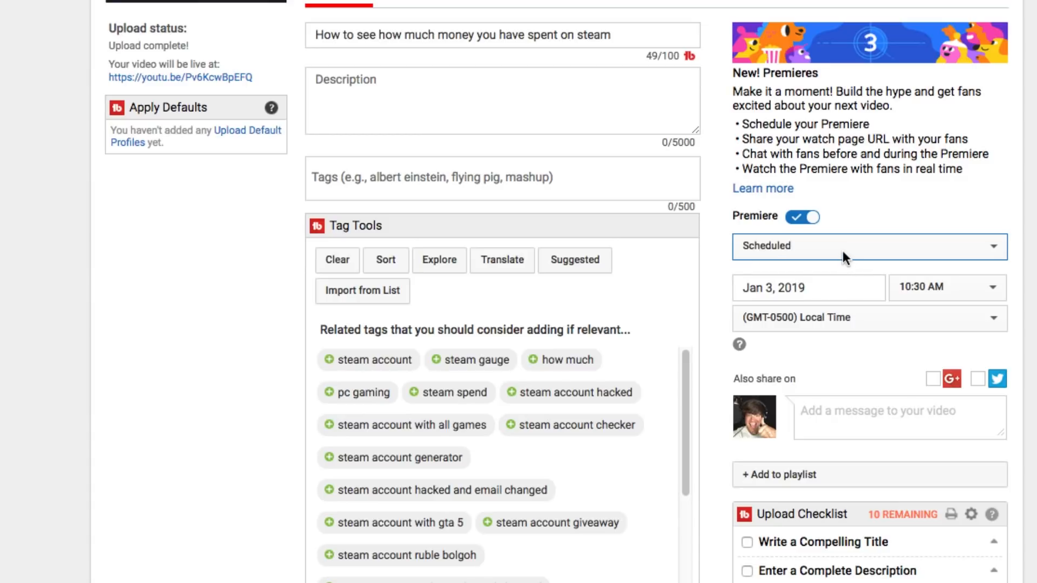
mouse_move(773, 357)
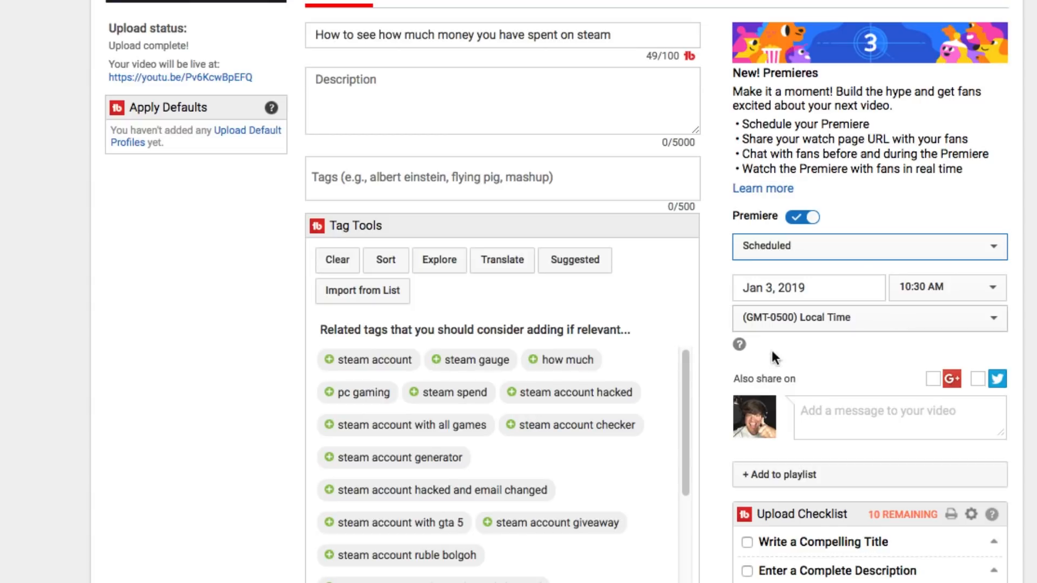
mouse_move(825, 337)
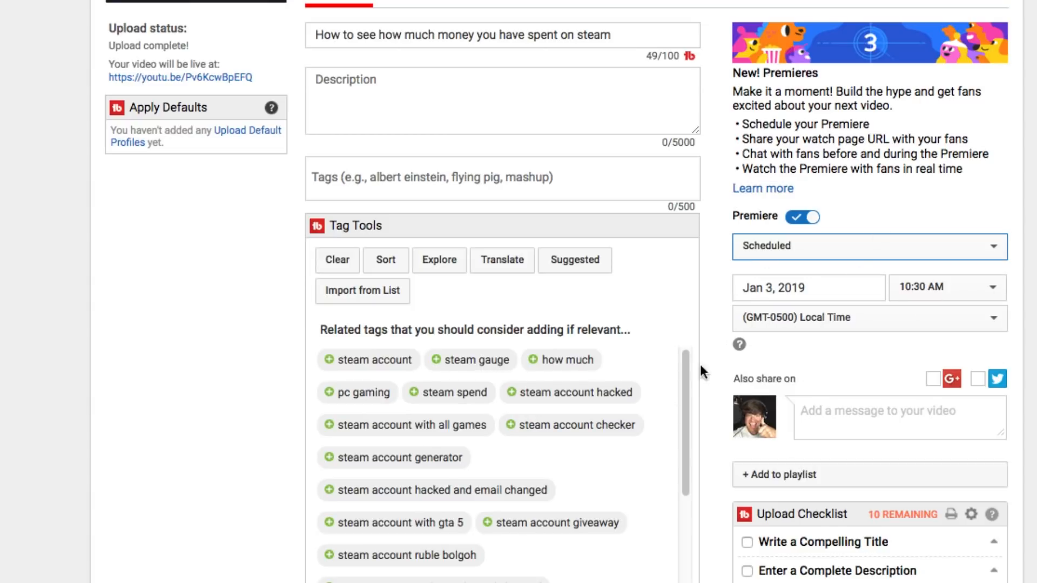
Switch the premiere's visibility back to Public so the action reads 'Premiere now'
click(868, 246)
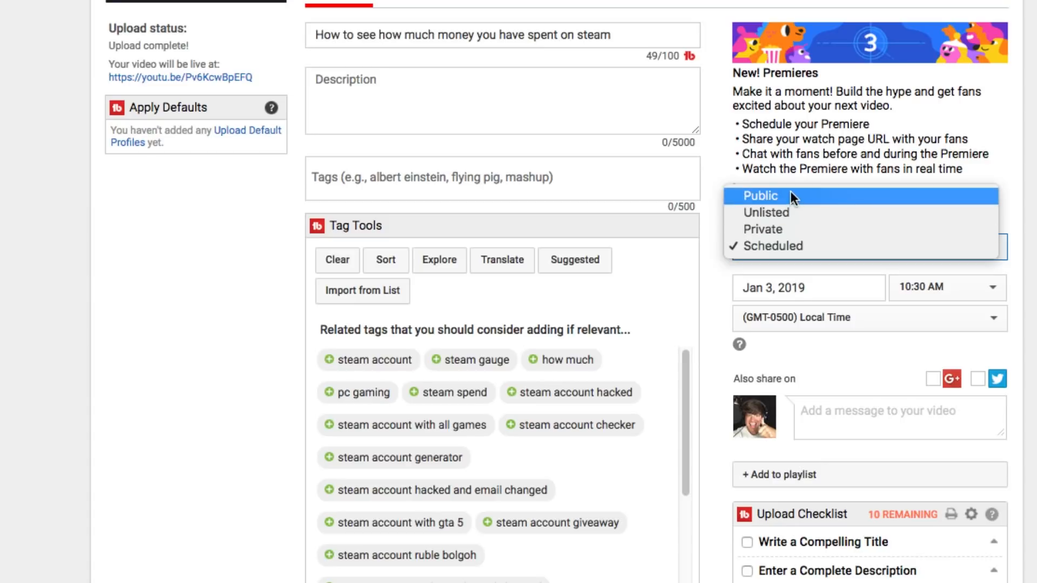
click(761, 195)
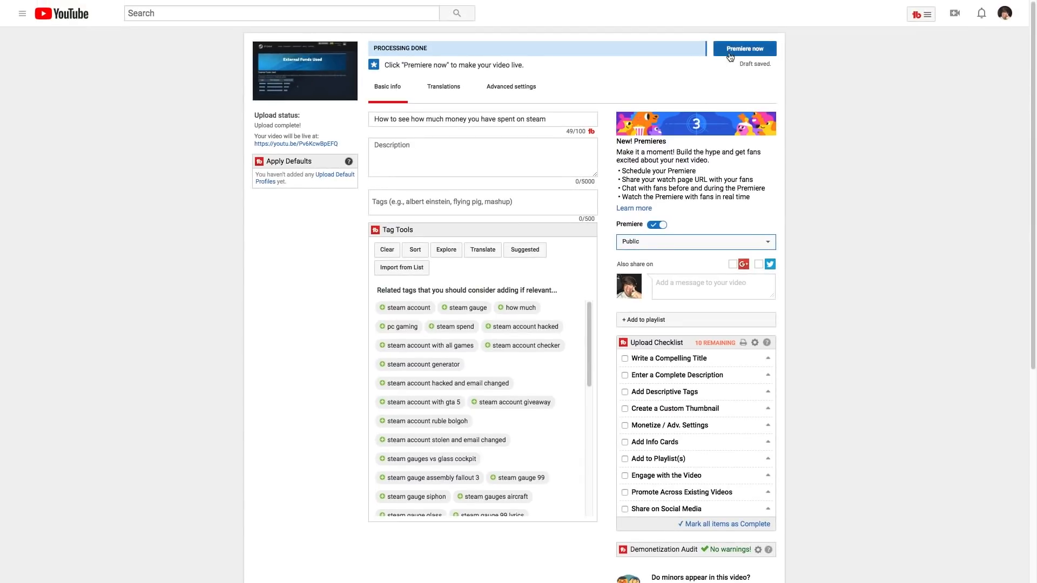
mouse_move(634, 218)
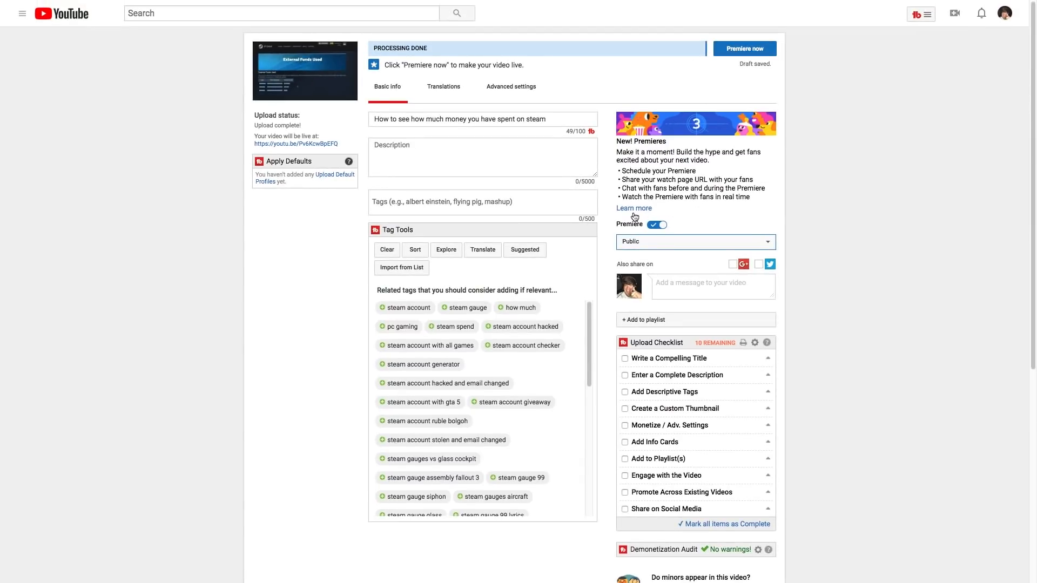
Follow the Learn more link to the YouTube Premieres help article
click(633, 208)
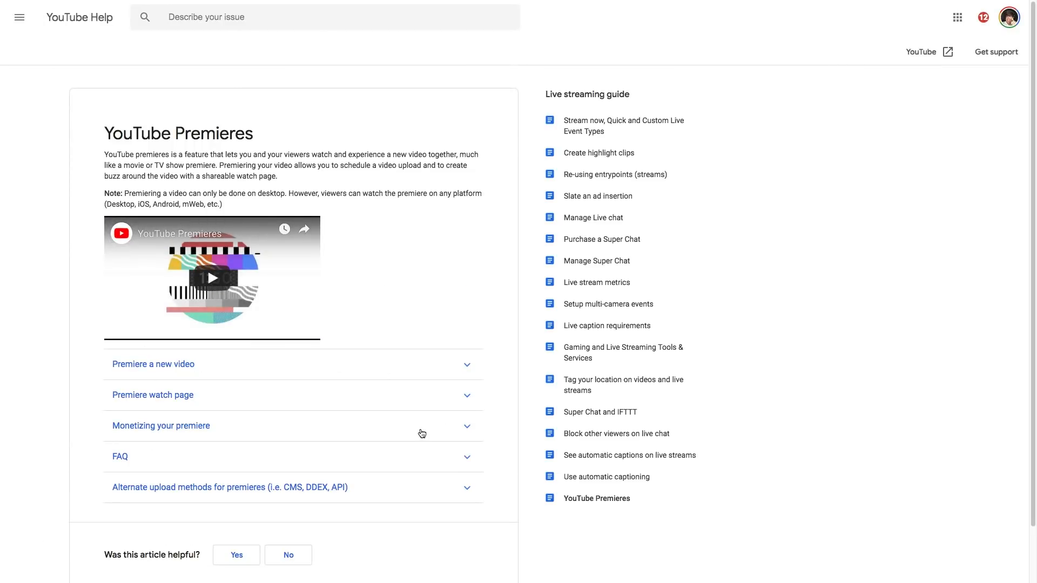
mouse_move(420, 403)
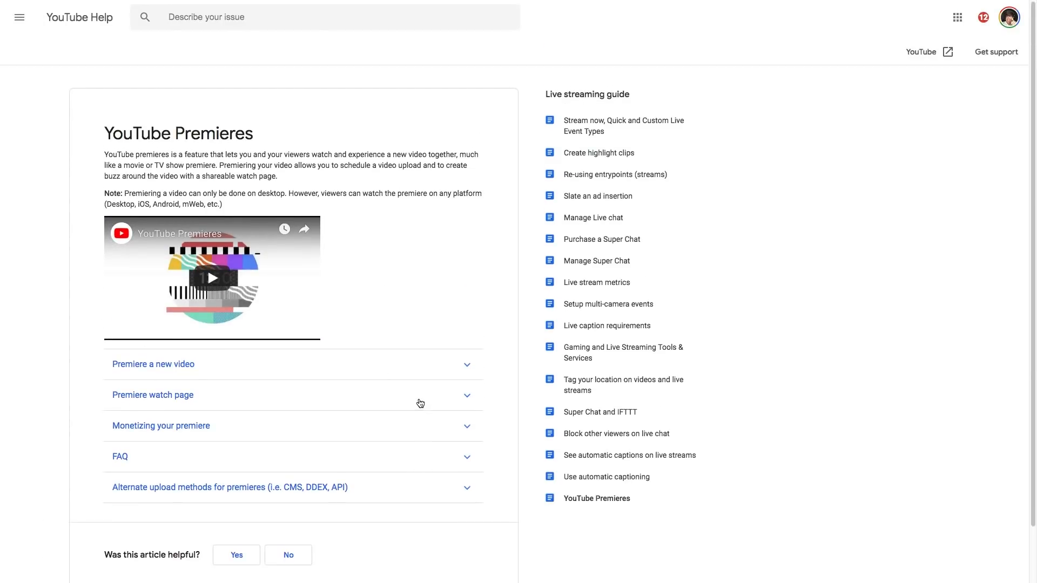
mouse_move(407, 343)
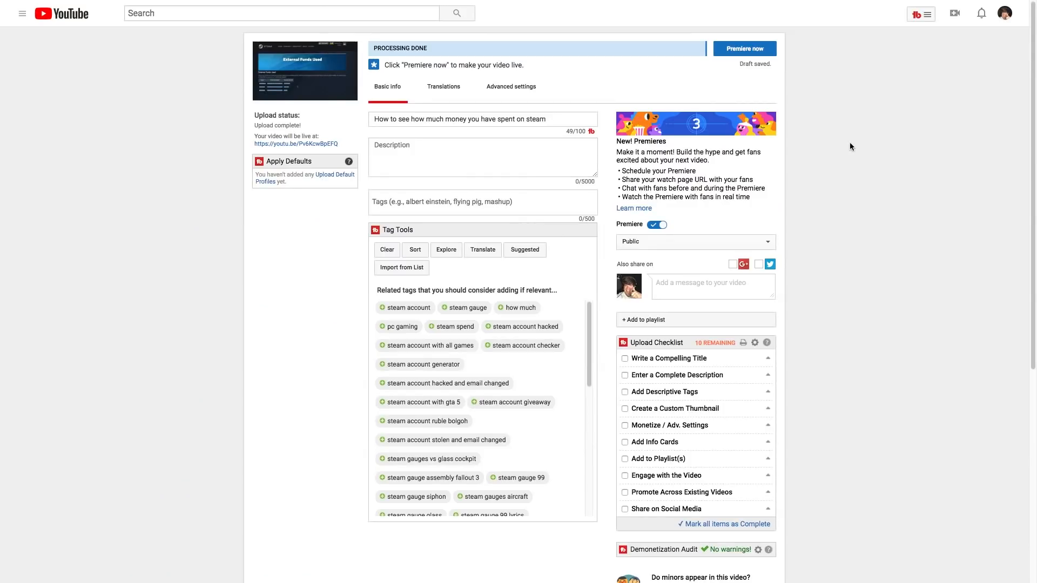
mouse_move(745, 54)
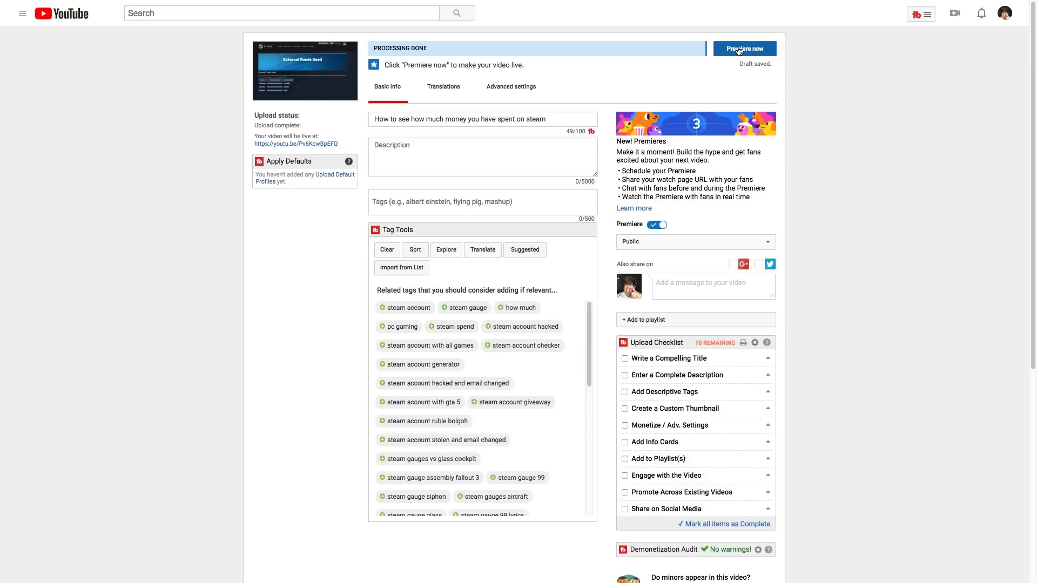
Save the upload settings so the page shows 'All changes saved'
click(743, 48)
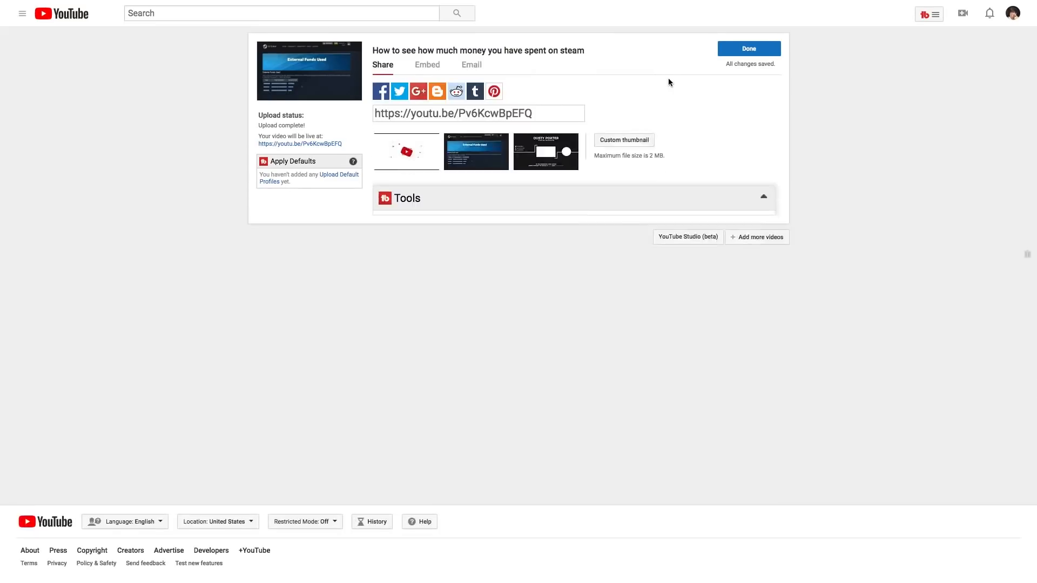
Finish publishing with Done and go to the youtu.be share link's watch page
click(747, 49)
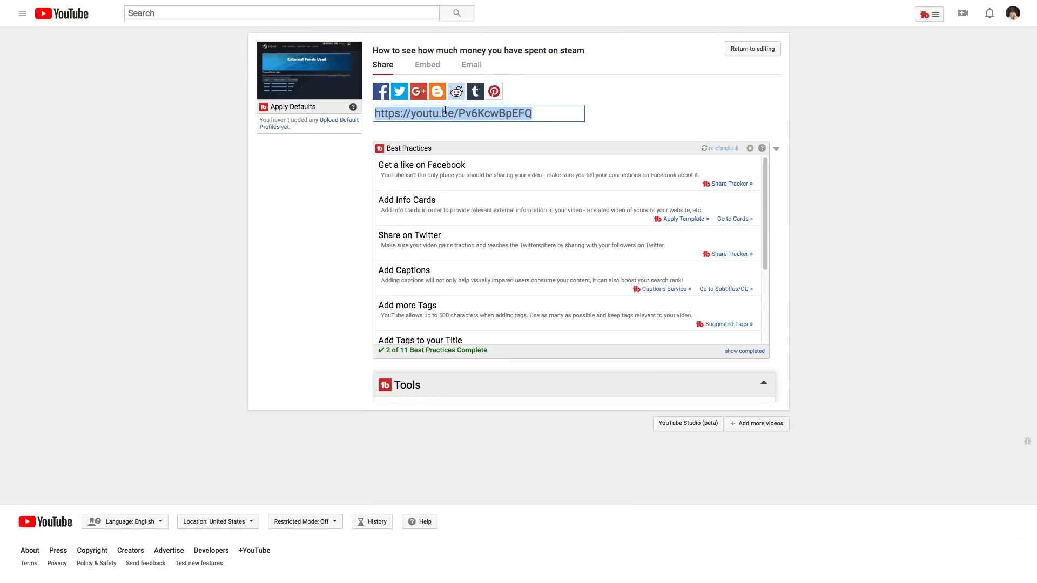
right_click(451, 114)
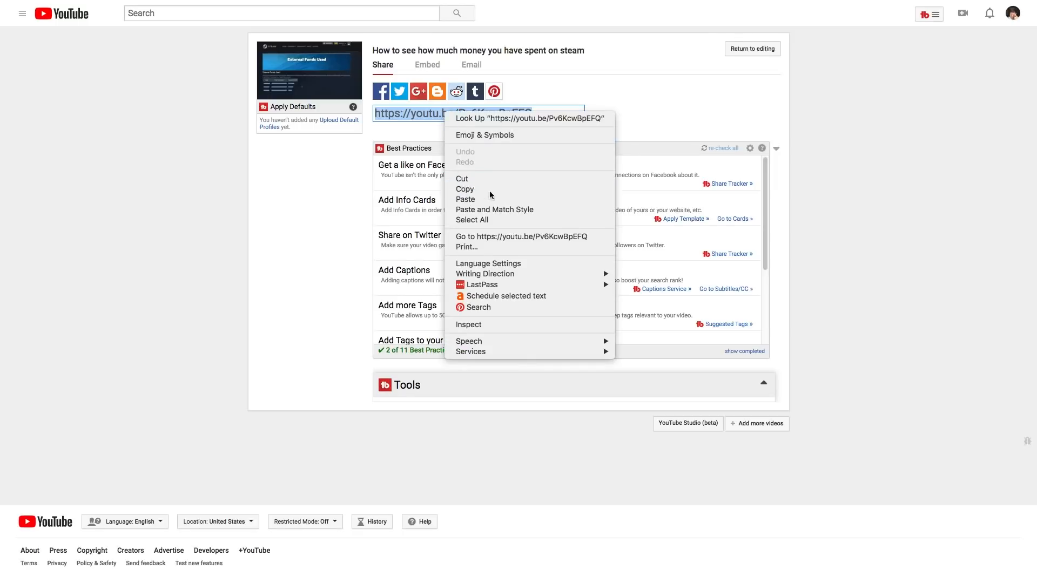
click(520, 236)
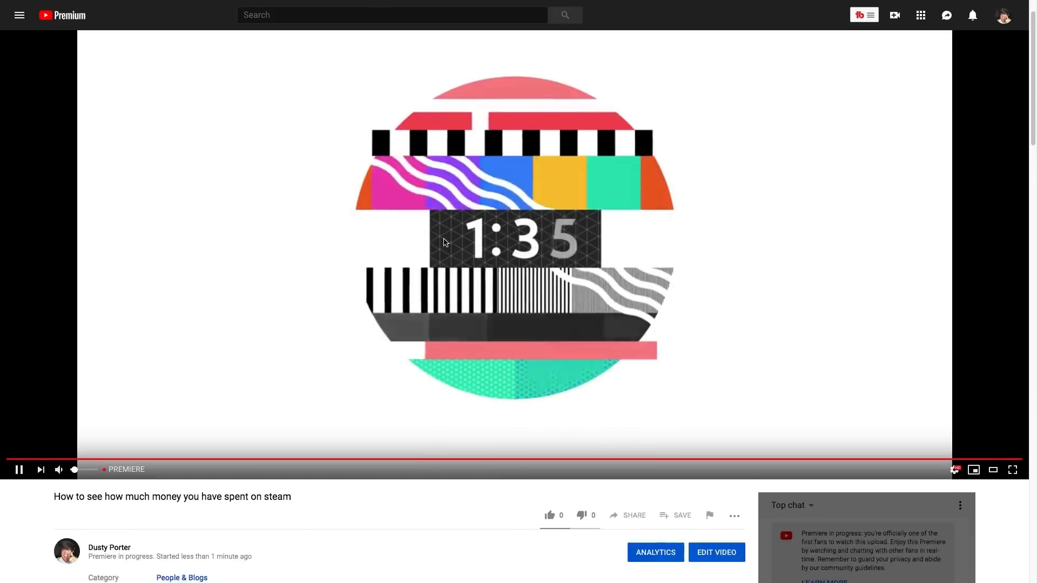
Dismiss the chat moderation tip with GOT IT and browse the watch page as the countdown runs down
scroll(down, 3)
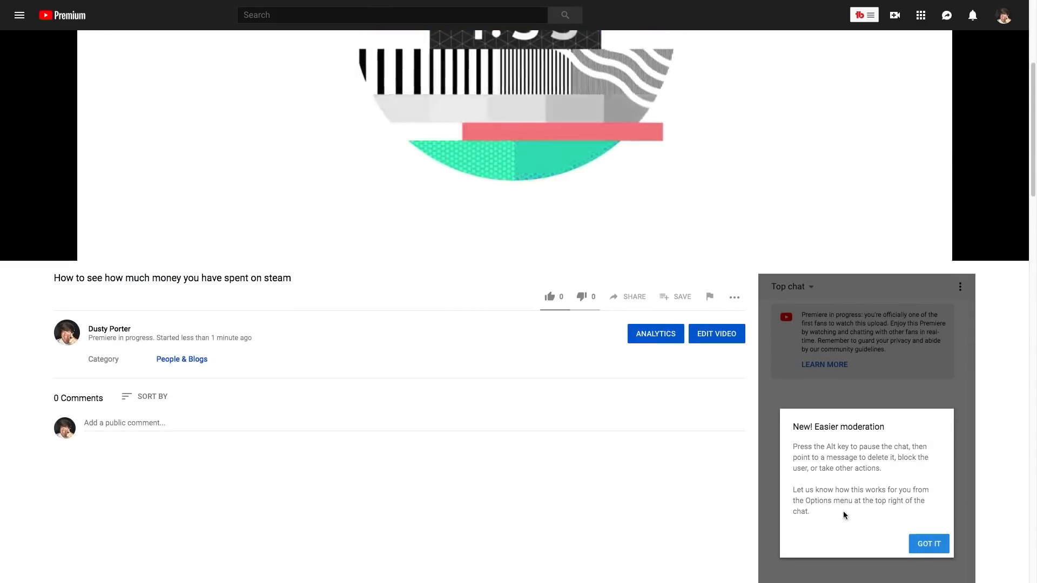
click(927, 543)
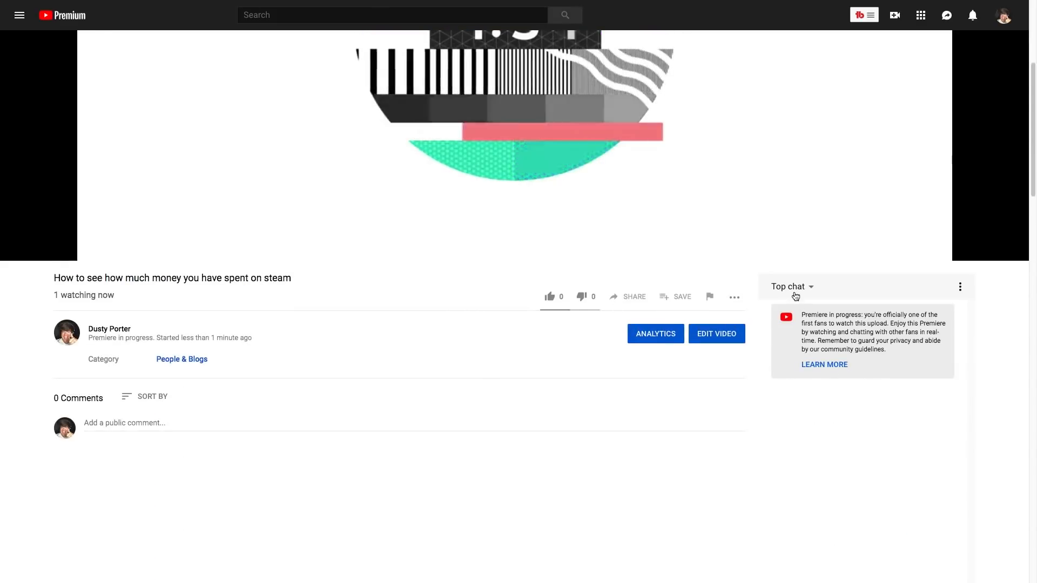
click(959, 287)
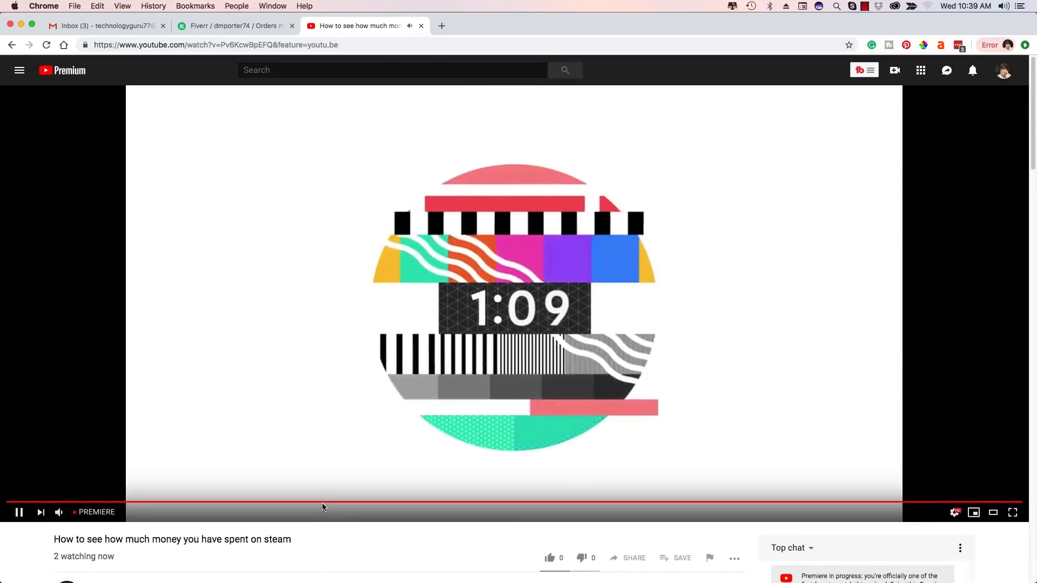
scroll(down, 3)
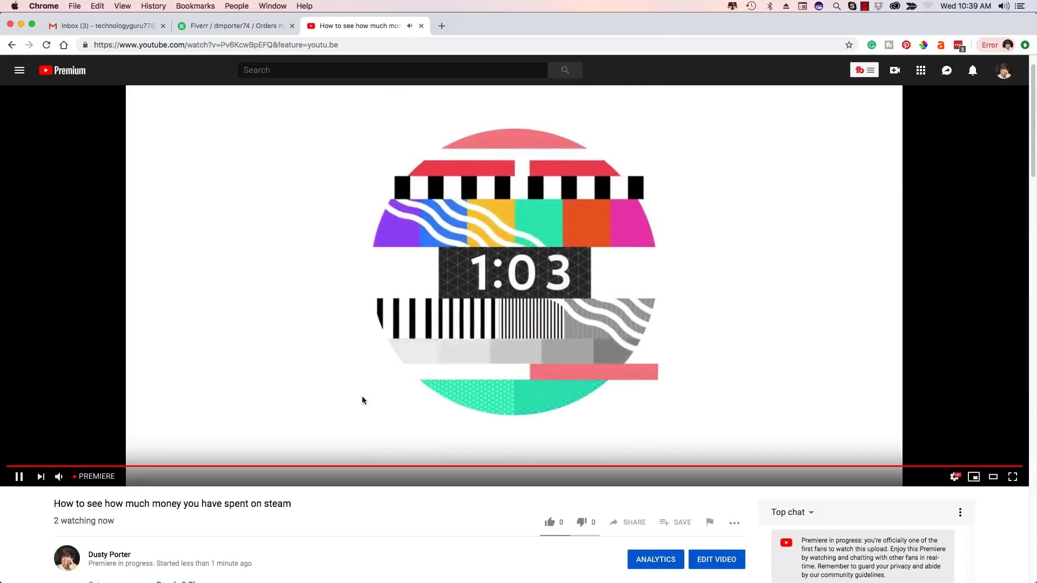
scroll(down, 3)
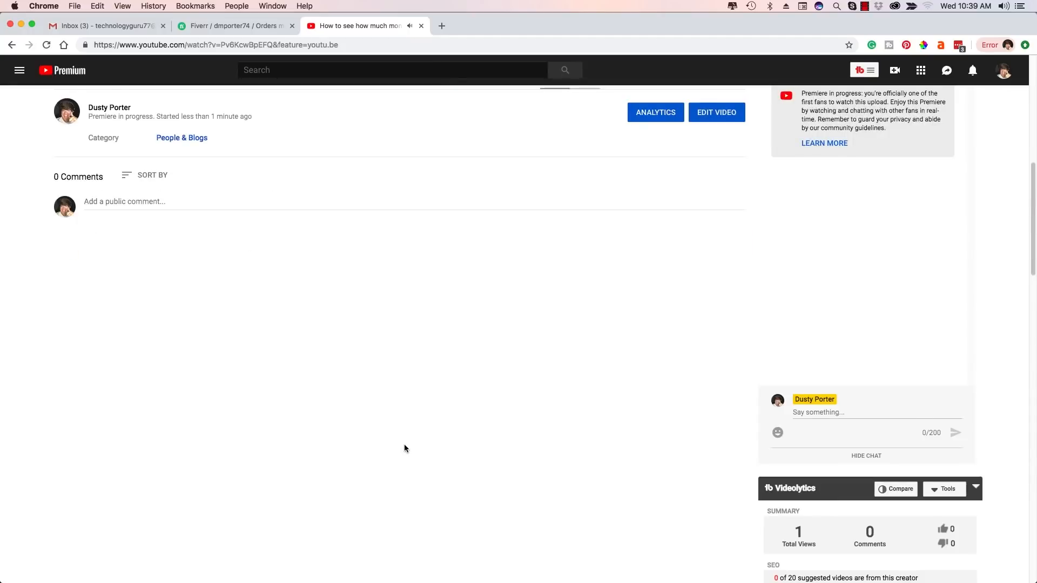
scroll(up, 3)
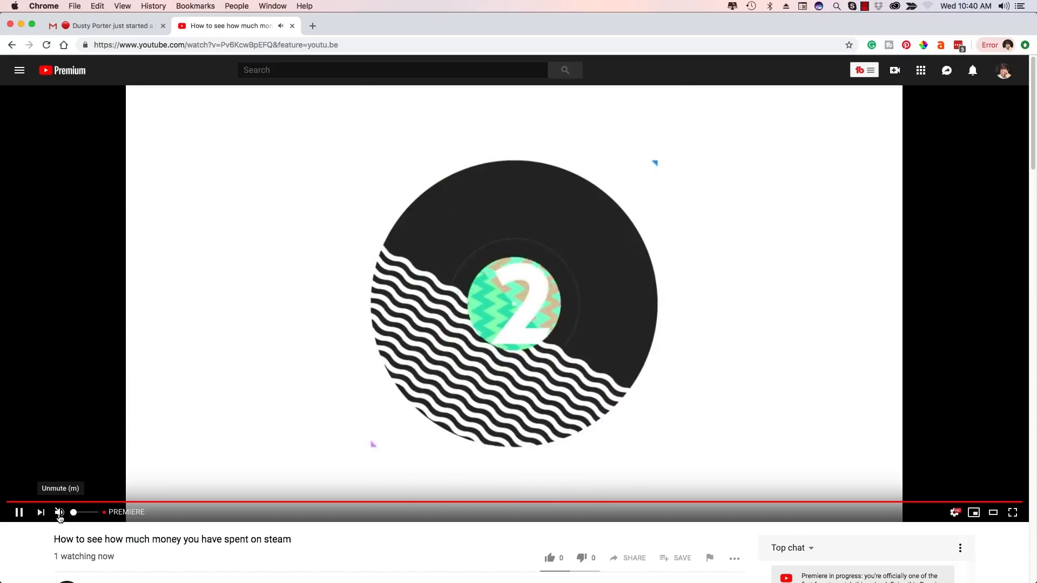
Mute and pause the premiere once the countdown ends on the channel intro screen
click(58, 512)
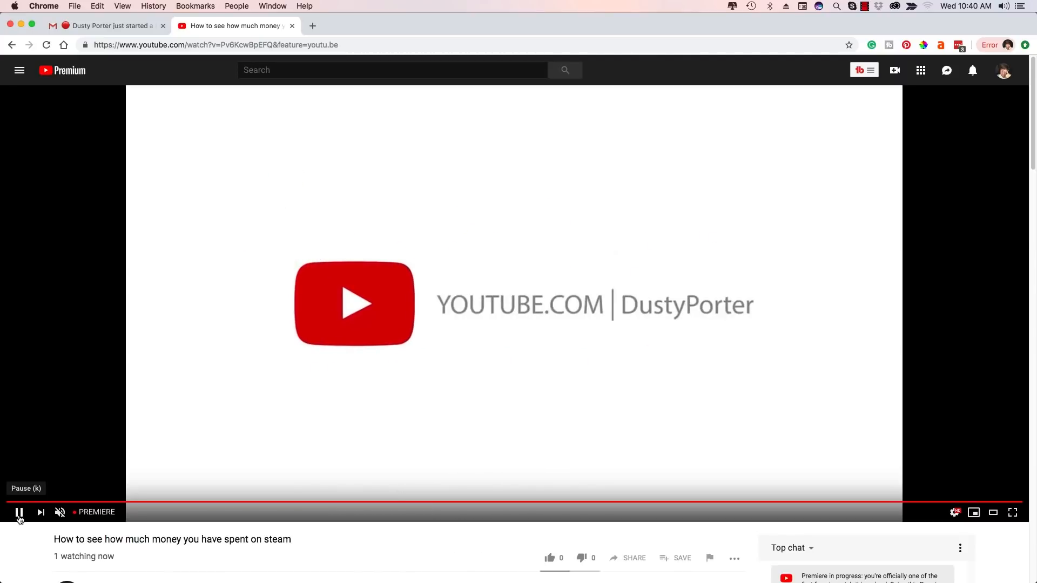
click(18, 512)
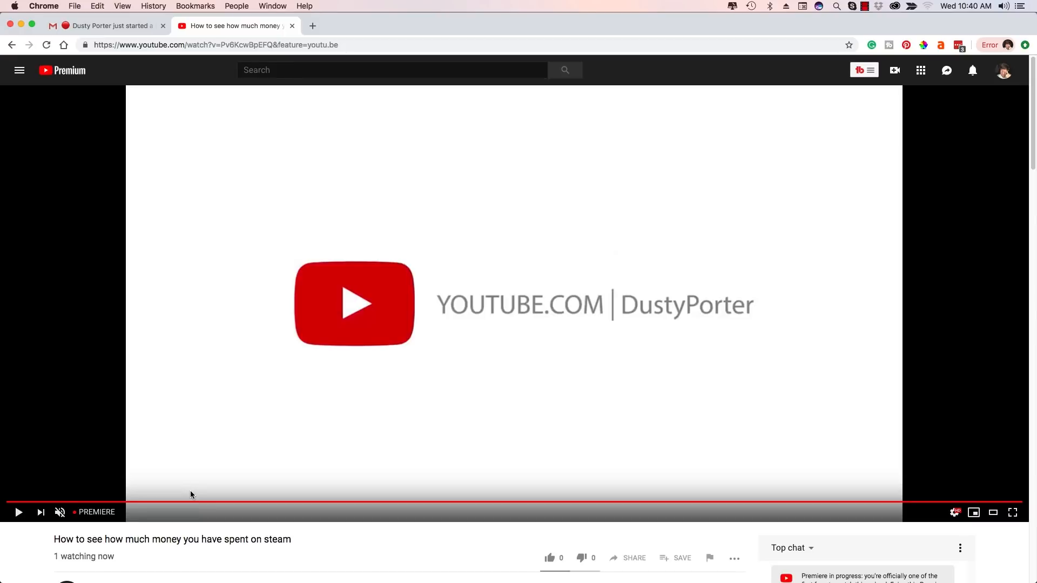
scroll(down, 3)
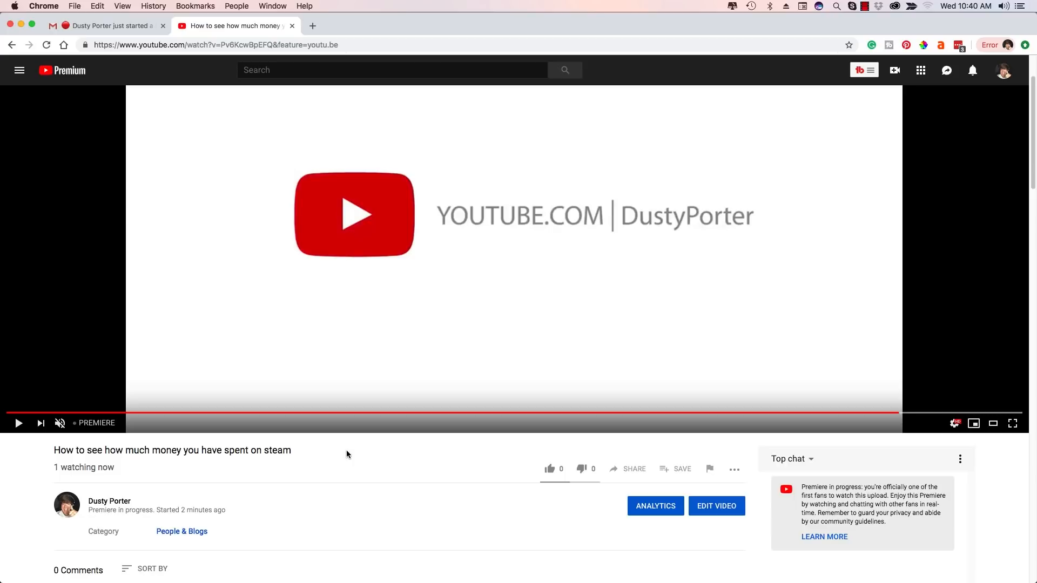
mouse_move(336, 446)
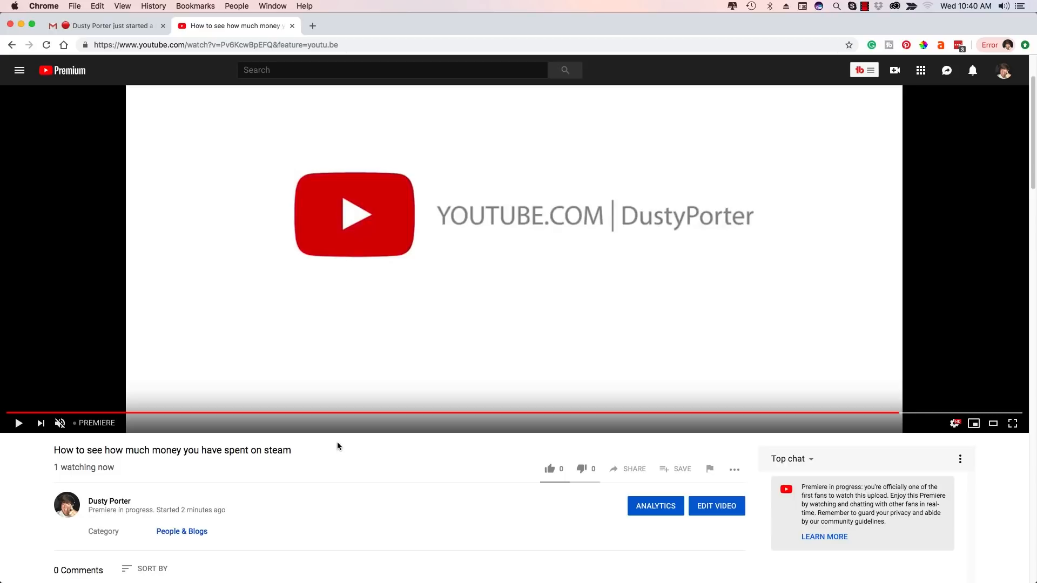
mouse_move(151, 339)
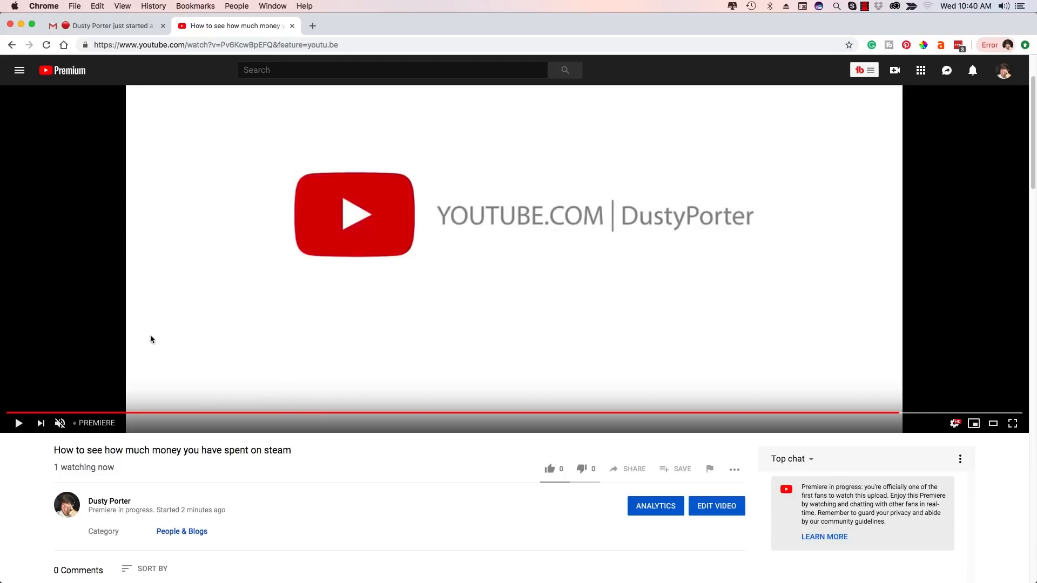
View the premiere-started email in Gmail and follow its thumbnail to the watch page
click(105, 26)
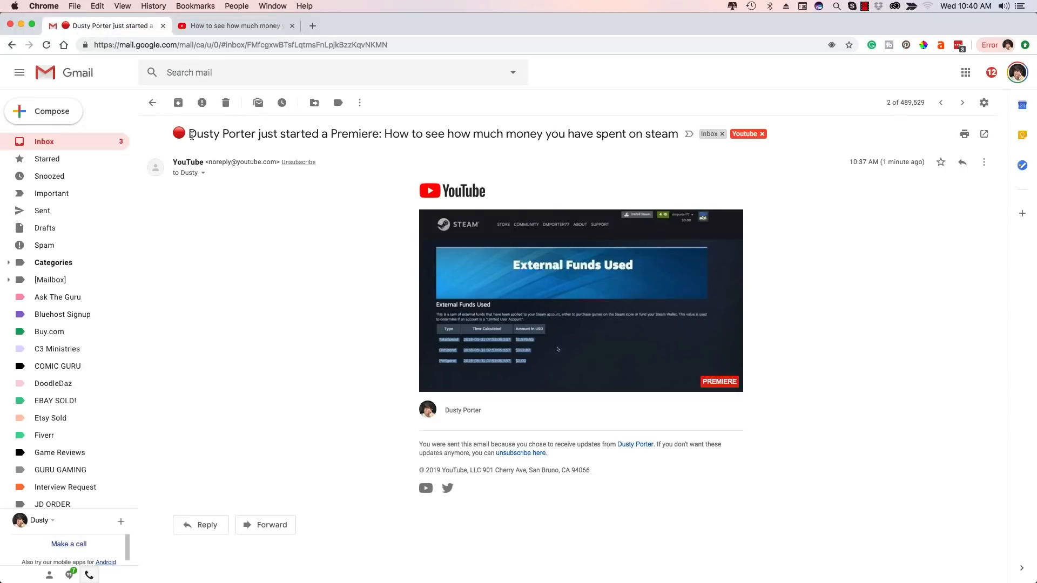
mouse_move(470, 170)
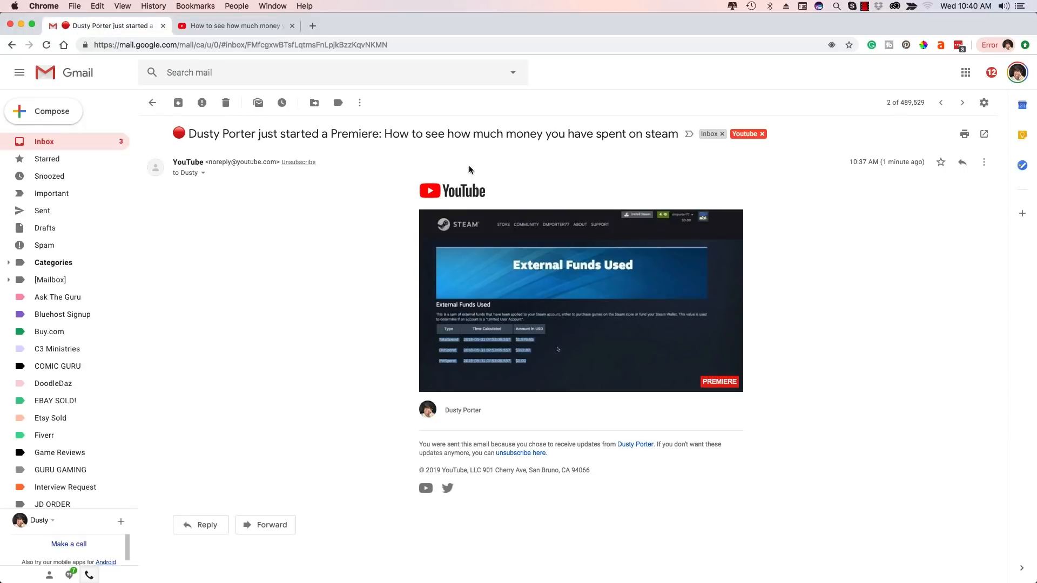
mouse_move(341, 276)
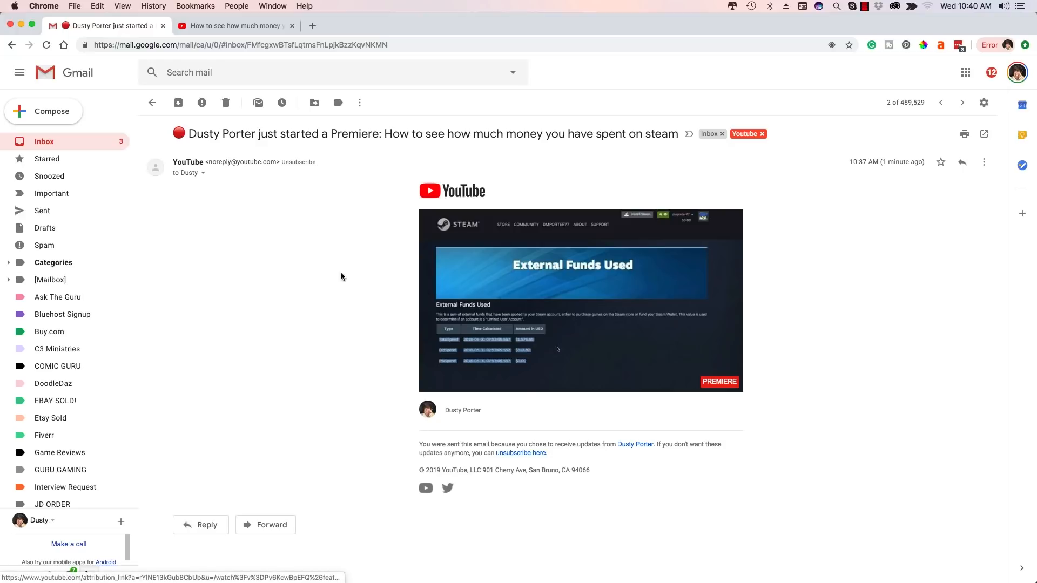
click(581, 301)
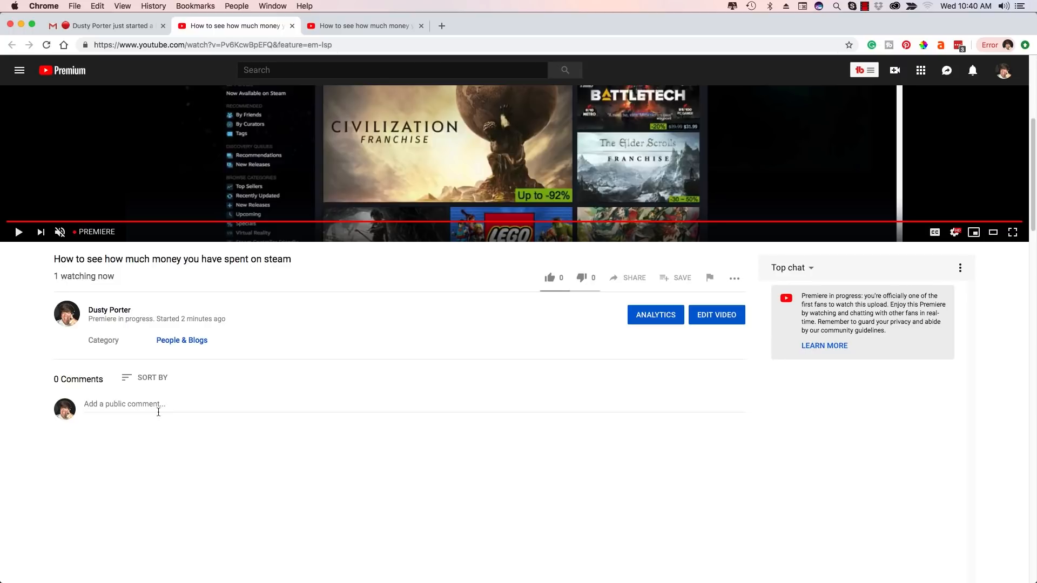
mouse_move(205, 35)
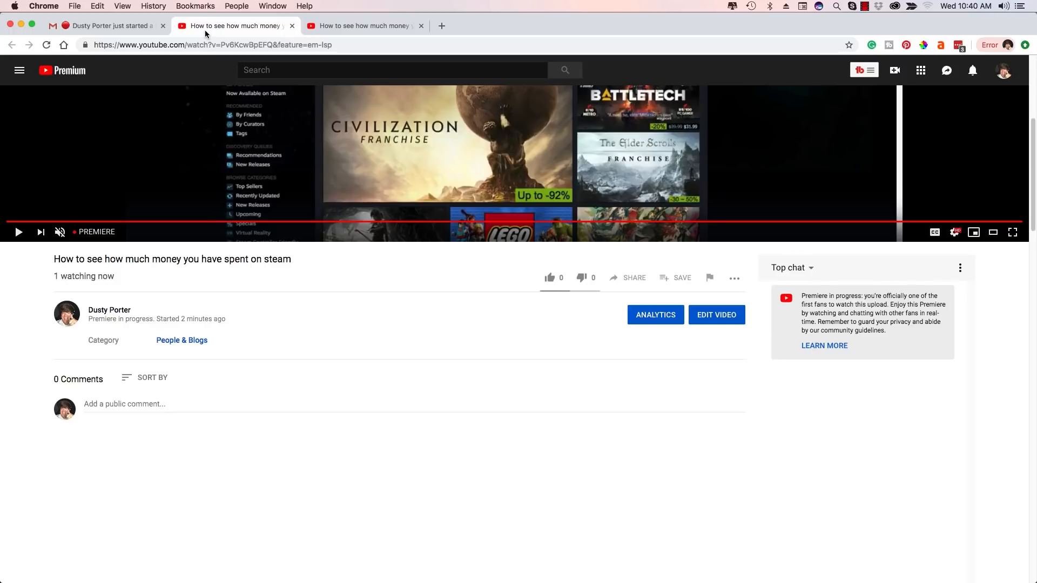
mouse_move(280, 268)
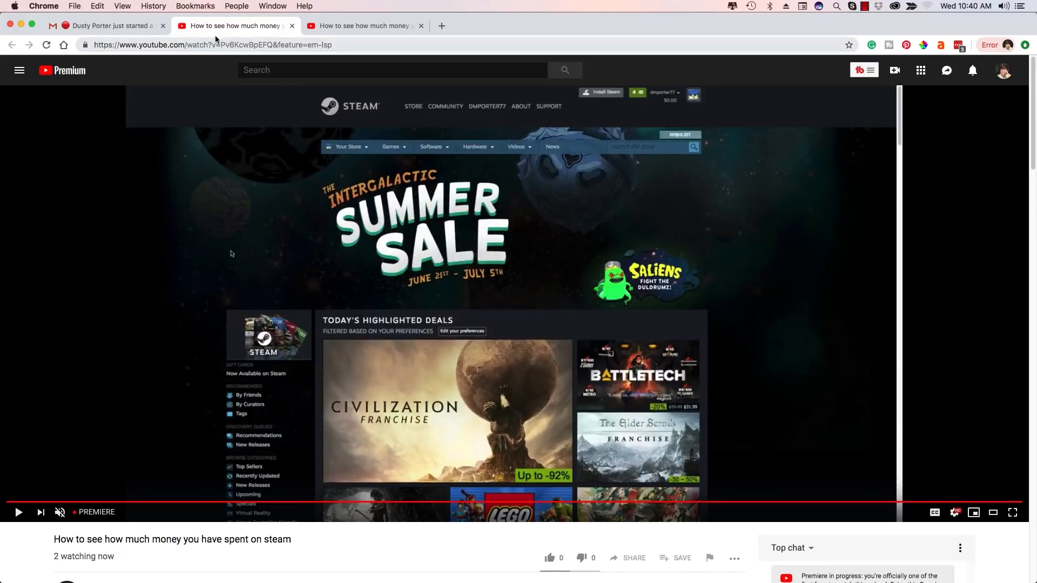
Close the extra watch page tab, returning to the Gmail notification email
click(106, 26)
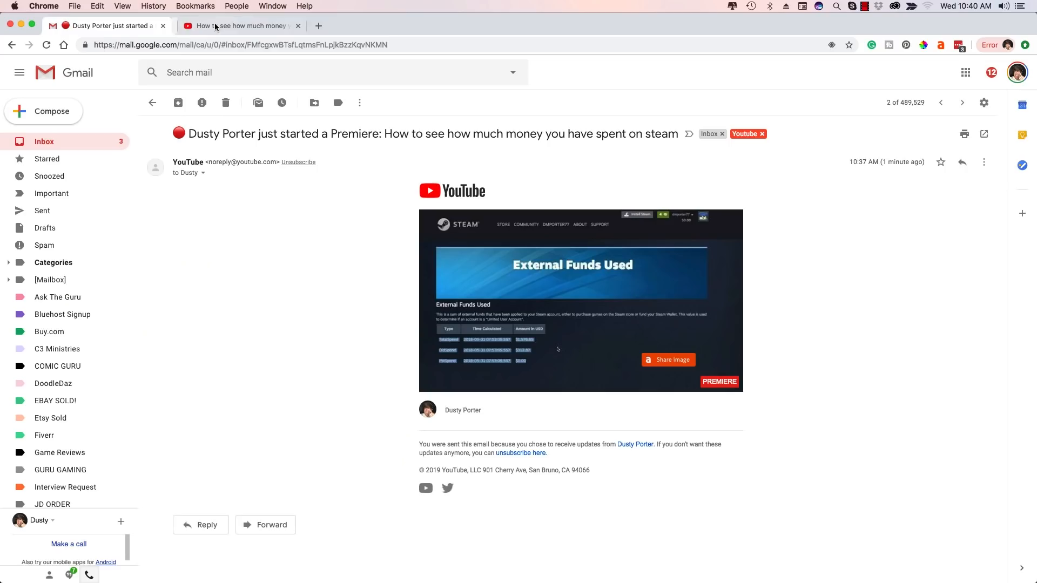
mouse_move(238, 26)
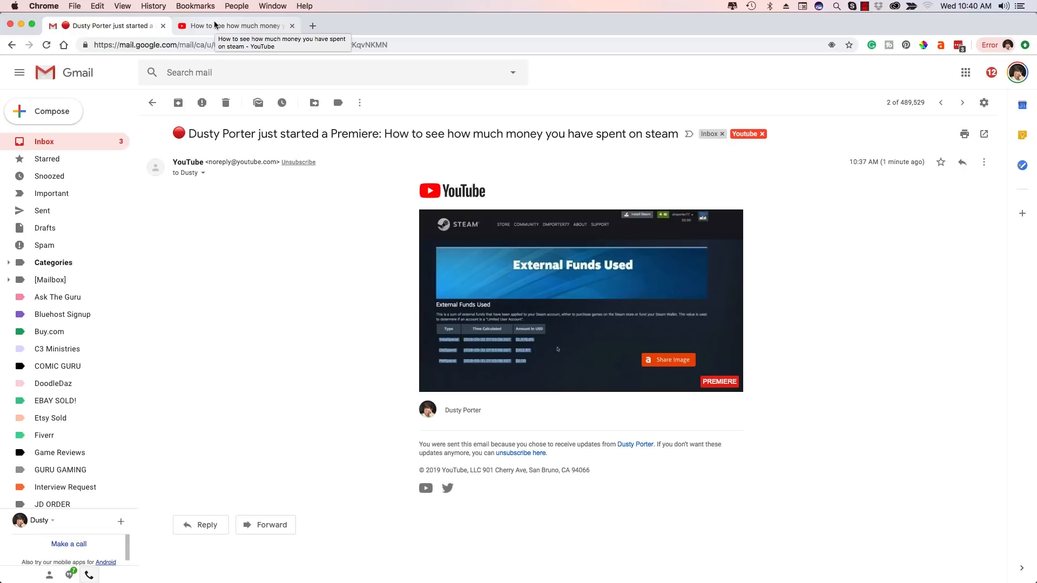